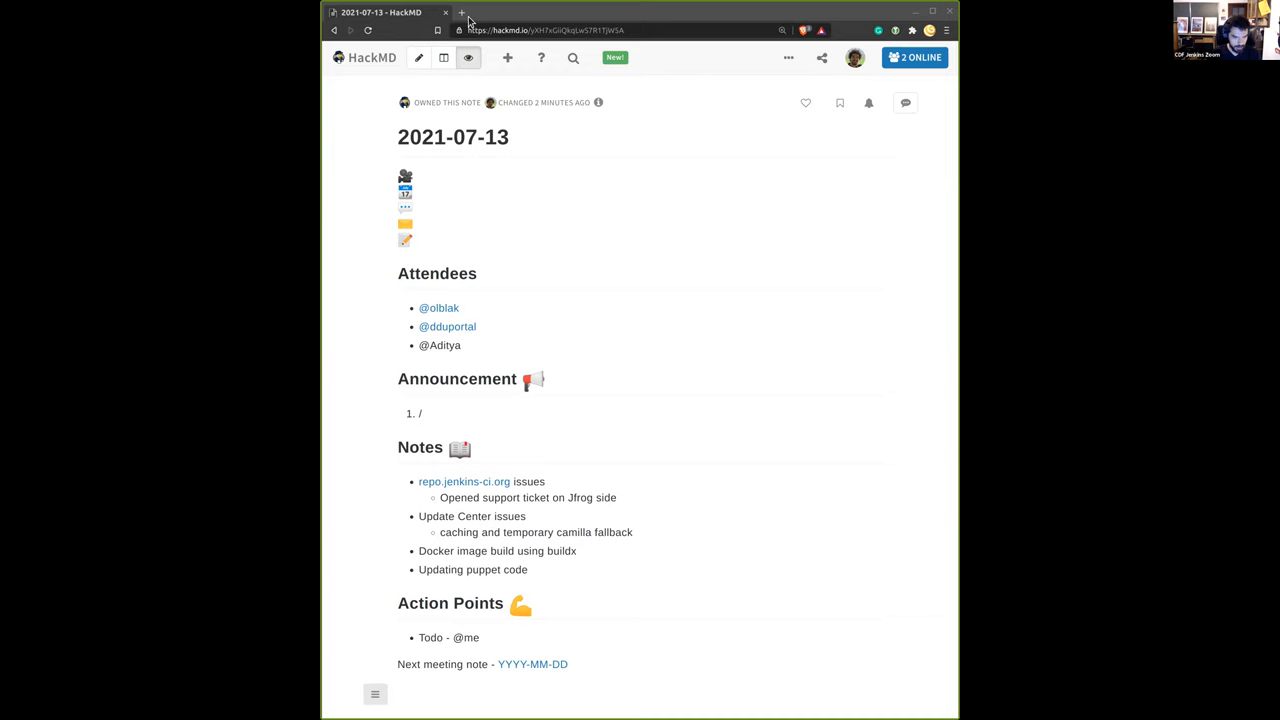
Switch browser tabs to reach repo.jenkins-ci.org in a new page
{"action": "left_click", "coordinate": [460, 12]}
{"action": "type", "text": "repo.jenkins-ci.org"}
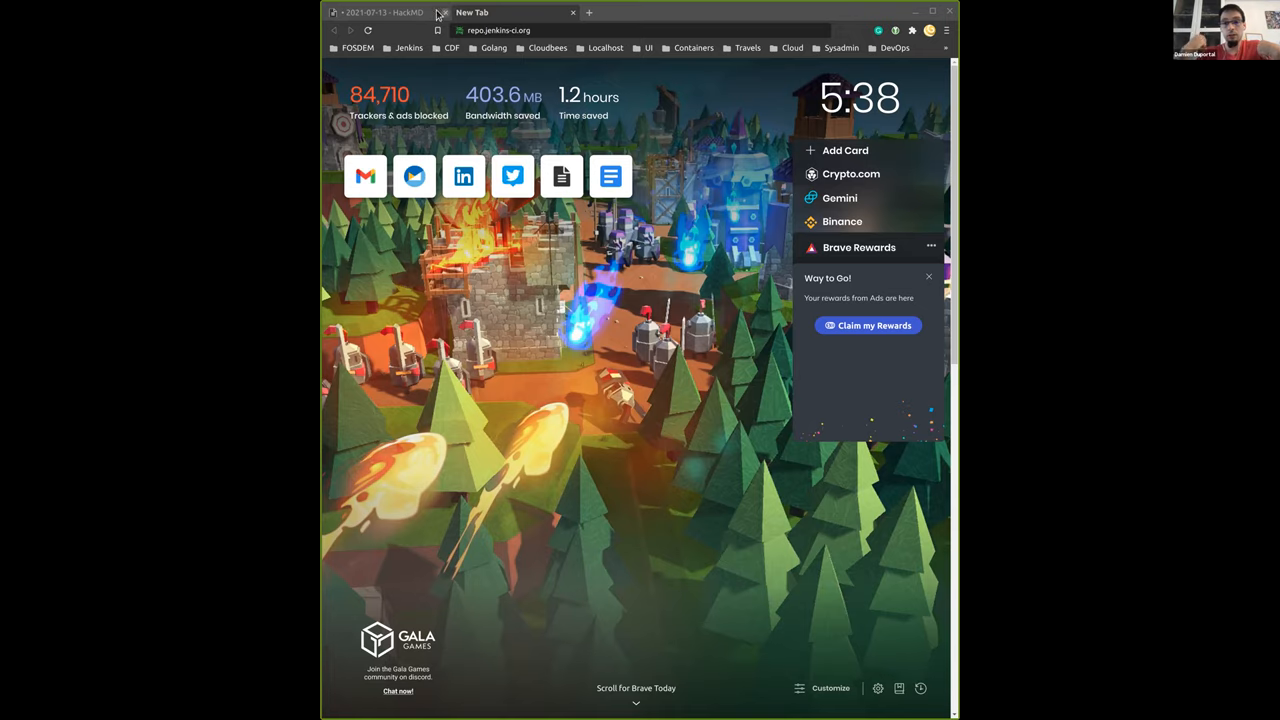
Return to the HackMD 2021-07-13 meeting notes tab
{"action": "left_click", "coordinate": [380, 12]}
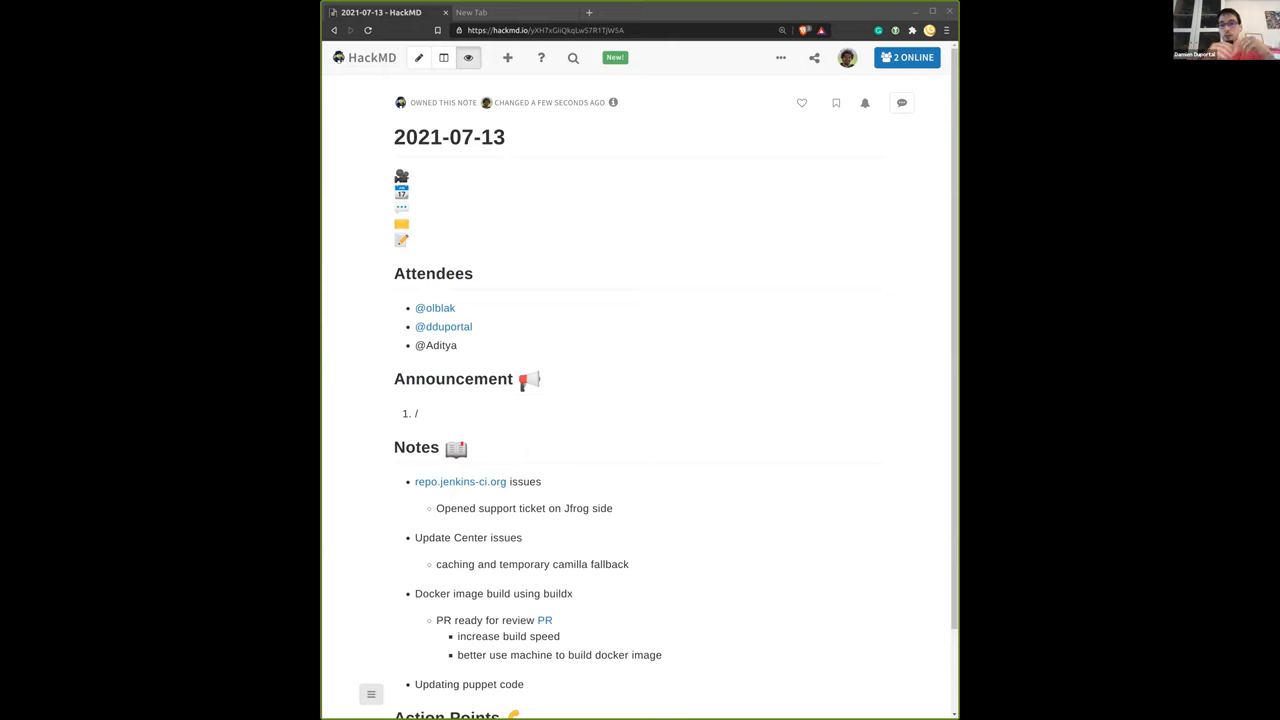
{"action": "mouse_move", "coordinate": [572, 56]}
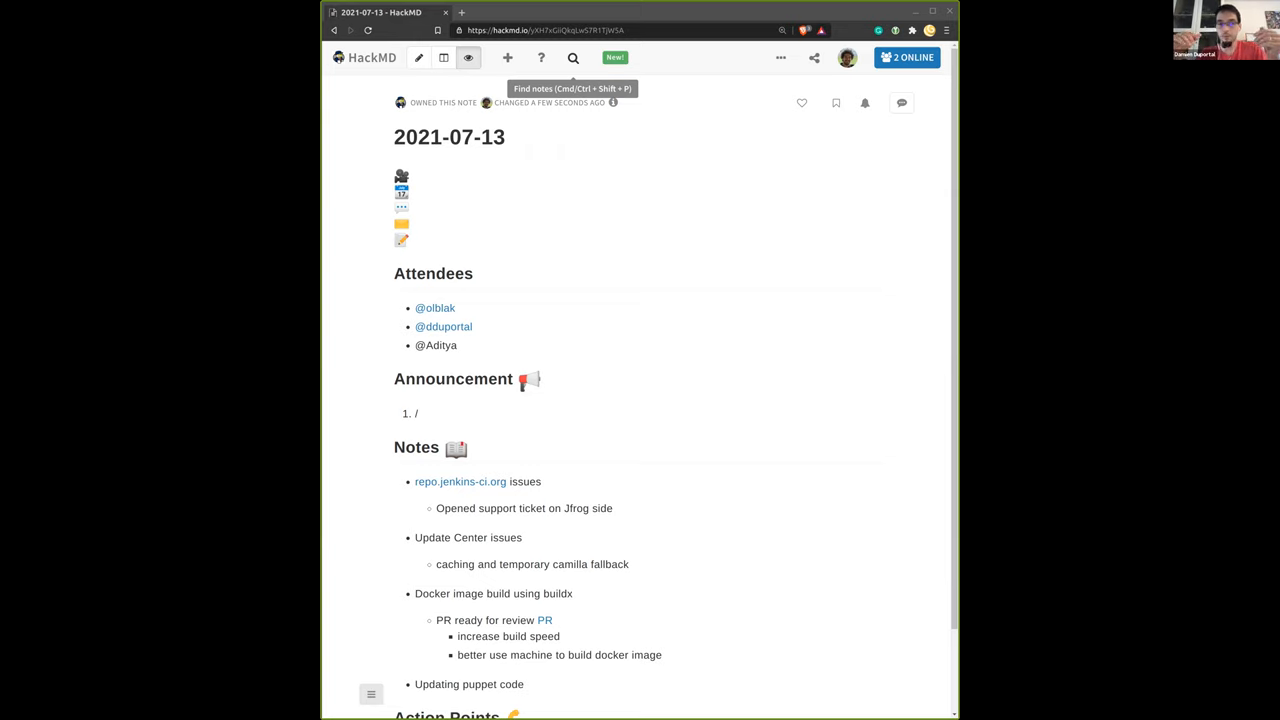
Add the nested bullet 'now every platform are build in par...' under the buildx PR notes
{"action": "key", "text": "enter"}
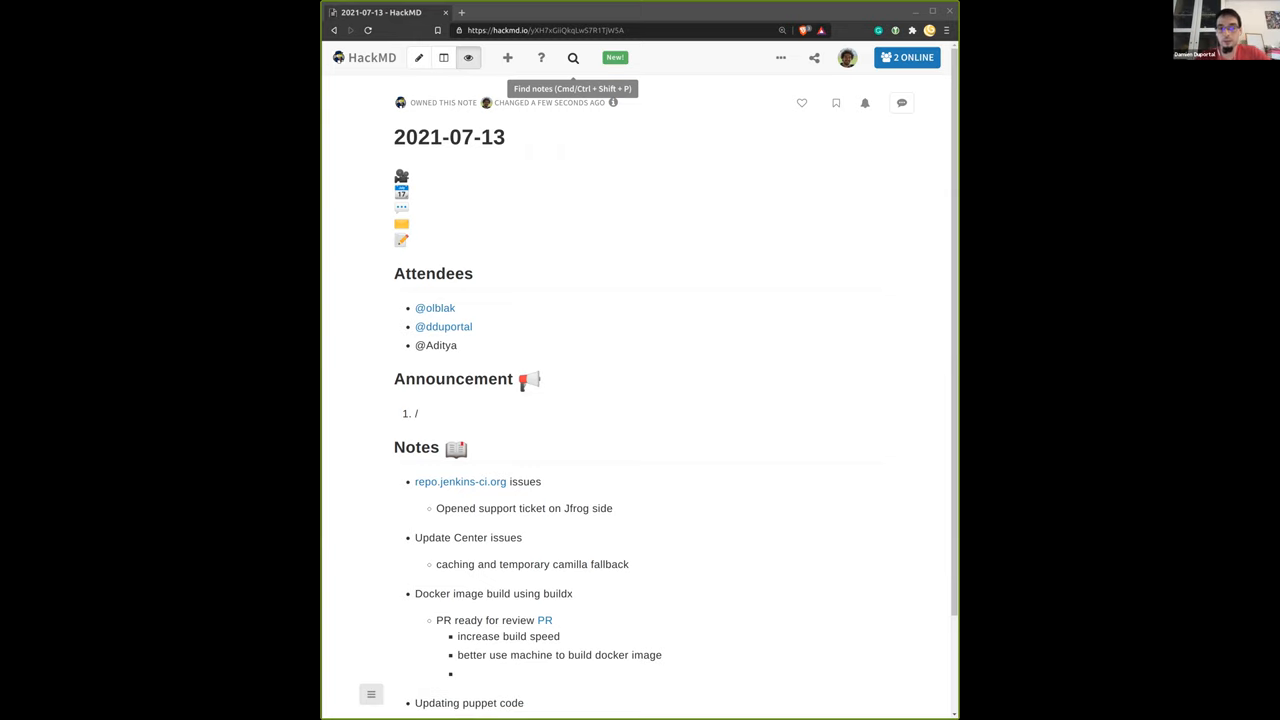
{"action": "type", "text": "now every"}
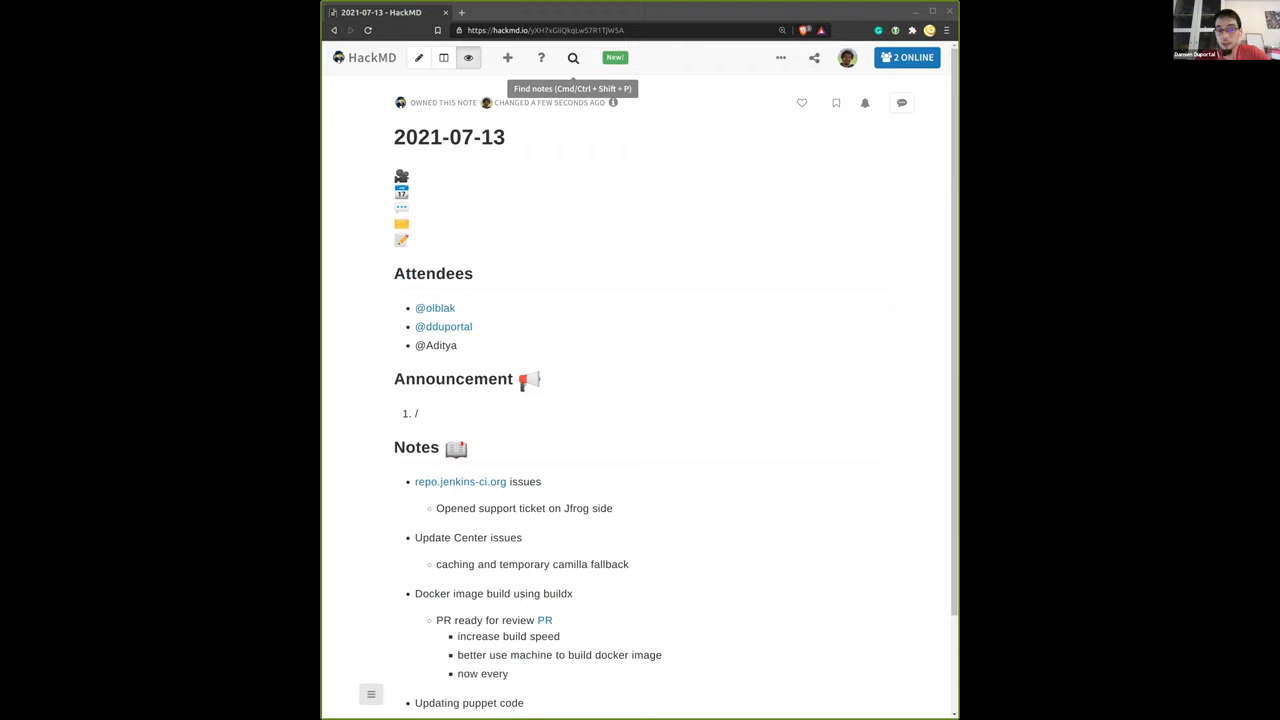
{"action": "type", "text": "platform a"}
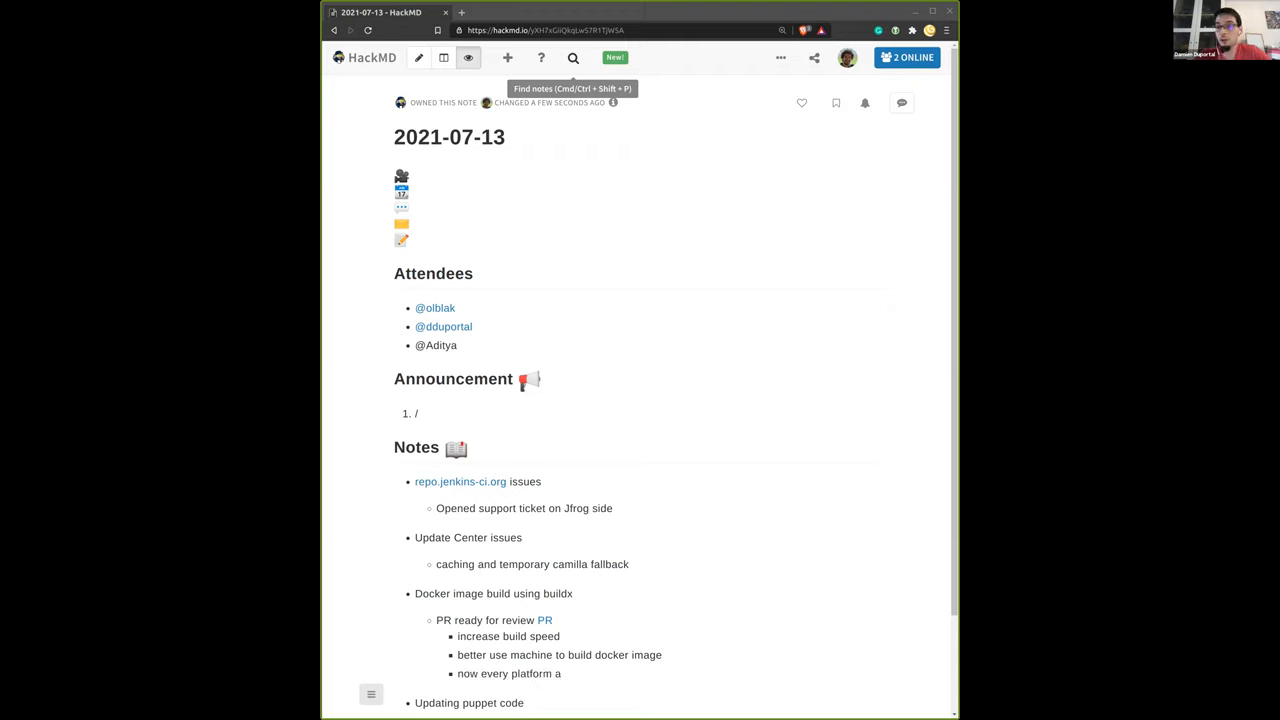
{"action": "type", "text": "re build in par"}
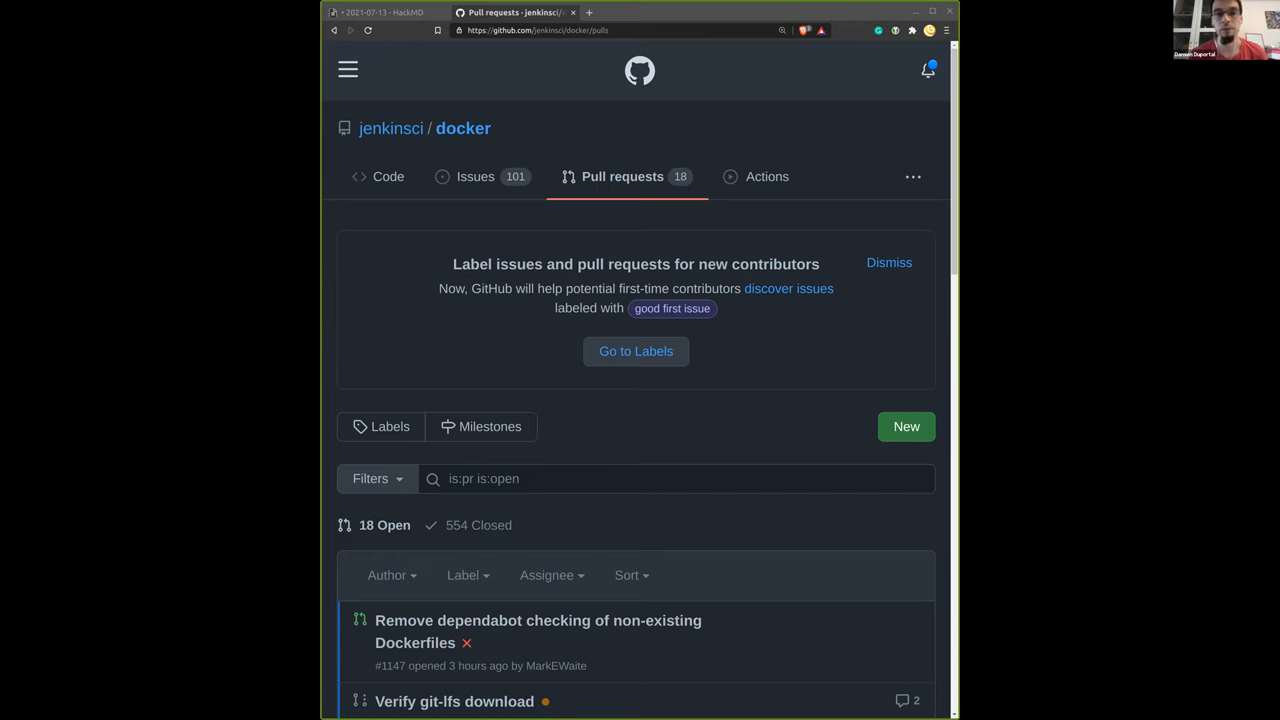
Scroll the jenkinsci/docker pull request list down to 'Add multi-arch build'
{"action": "scroll", "scroll_direction": "down", "scroll_amount": 3}
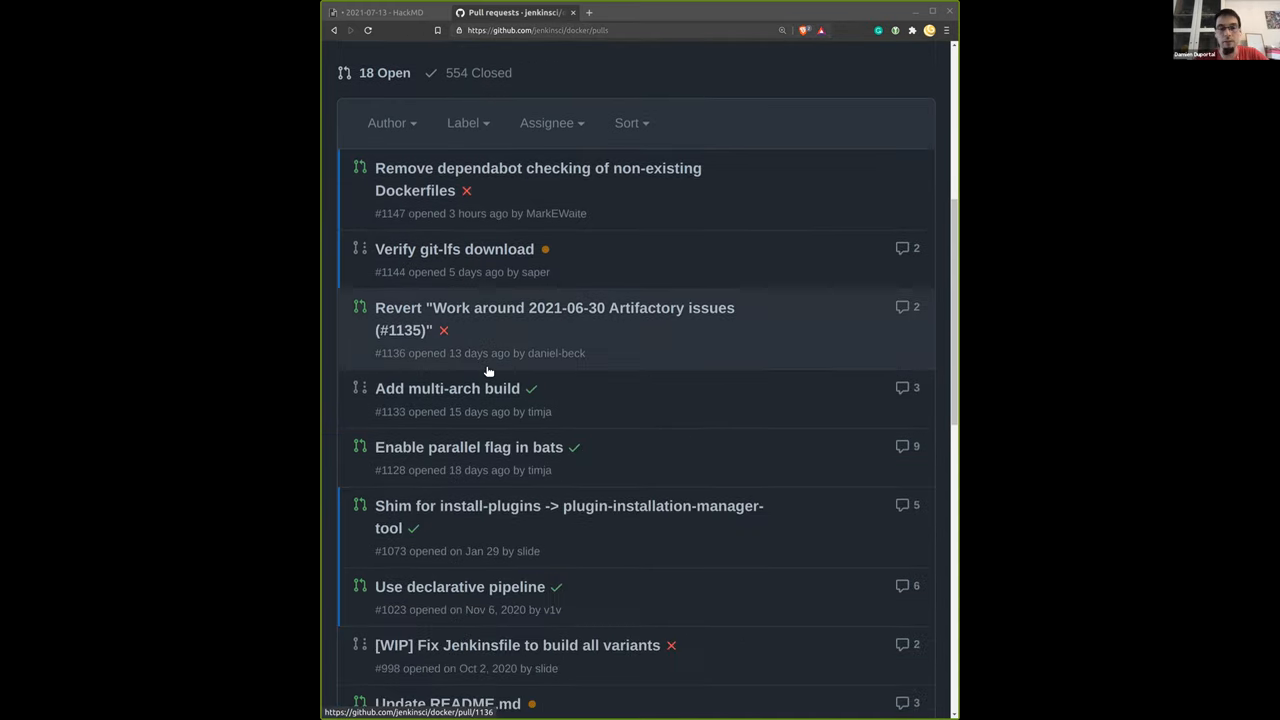
{"action": "mouse_move", "coordinate": [480, 396]}
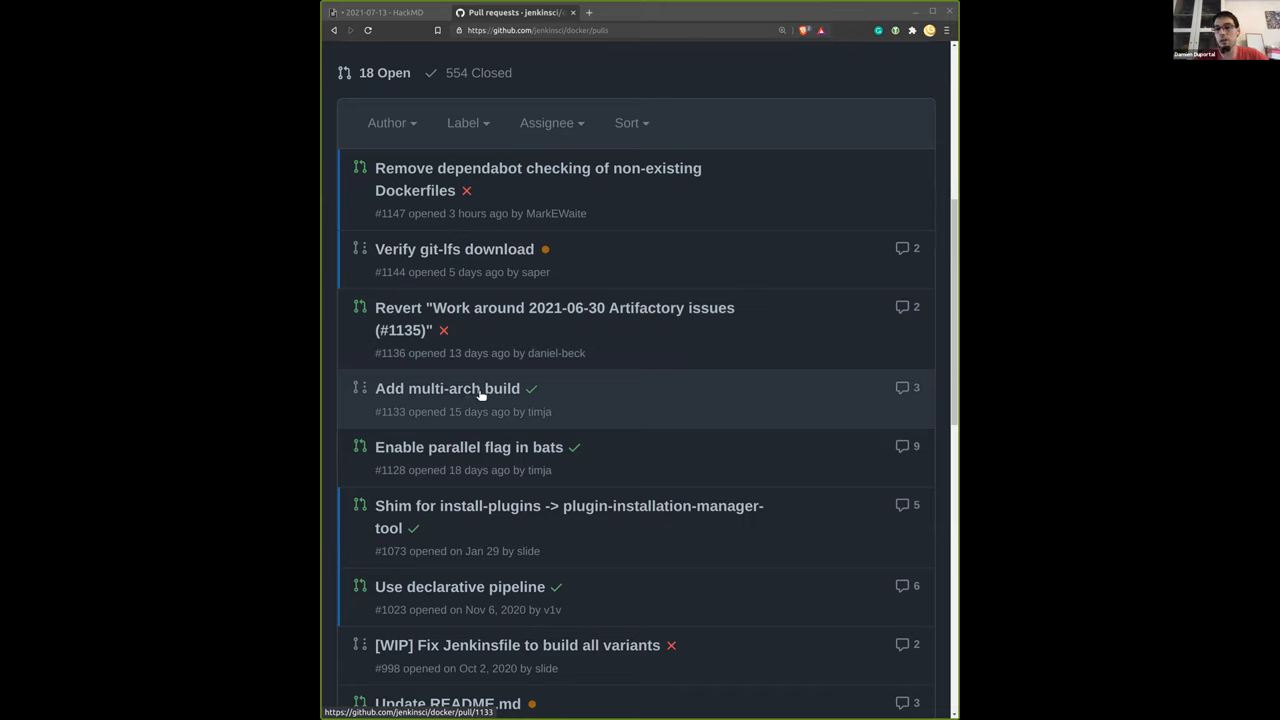
Read through PR #1133 'Add multi-arch build', its description and discussion comments
{"action": "left_click", "coordinate": [448, 388]}
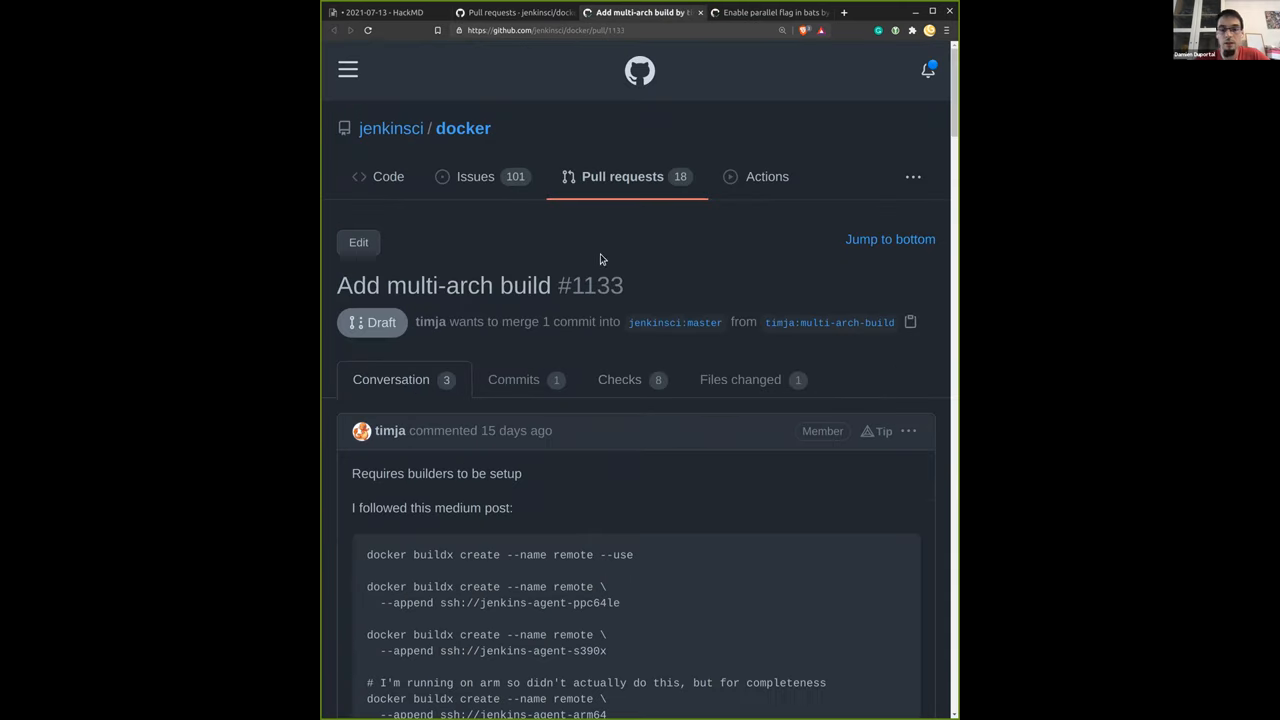
{"action": "scroll", "scroll_direction": "down", "scroll_amount": 3}
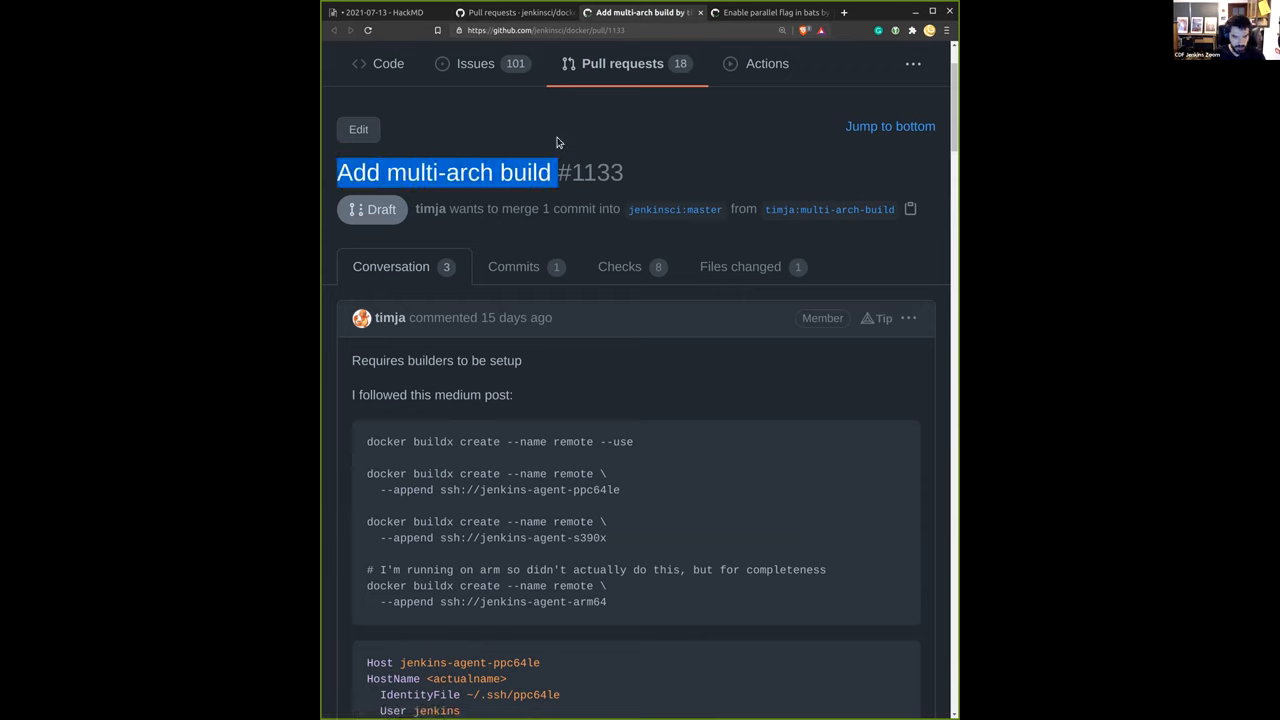
{"action": "mouse_move", "coordinate": [830, 374]}
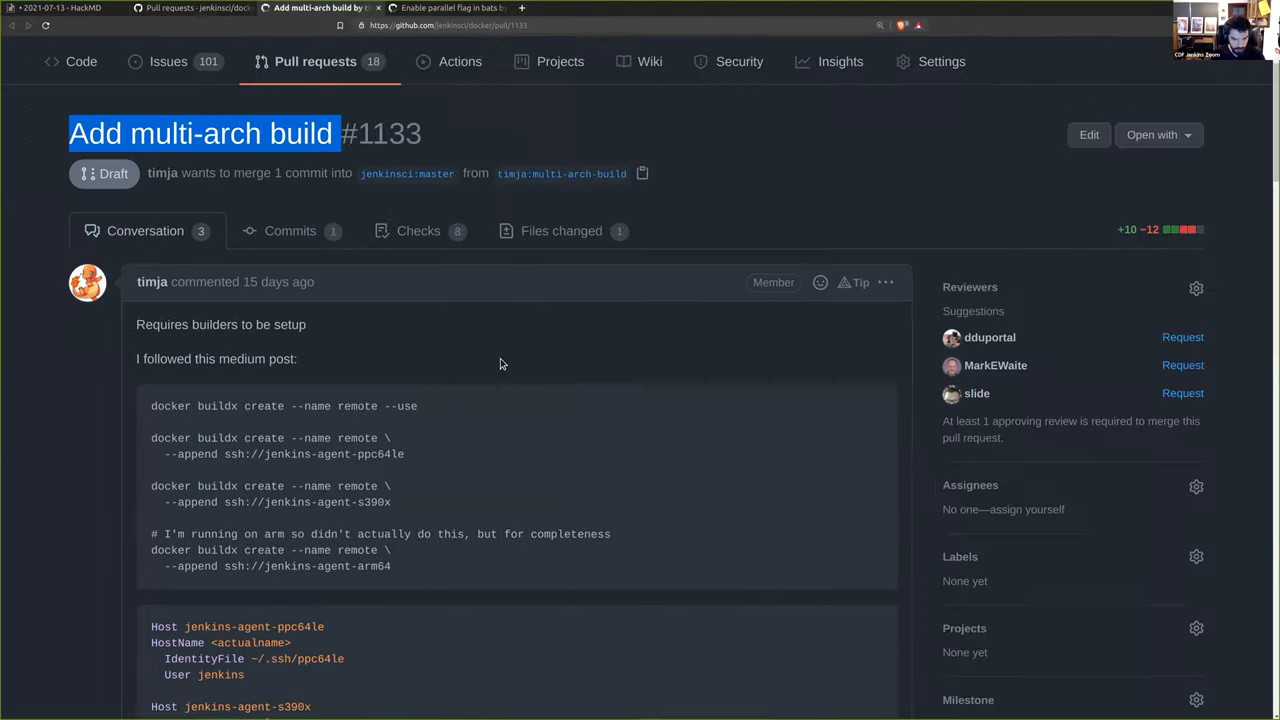
{"action": "scroll", "scroll_direction": "down", "scroll_amount": 3}
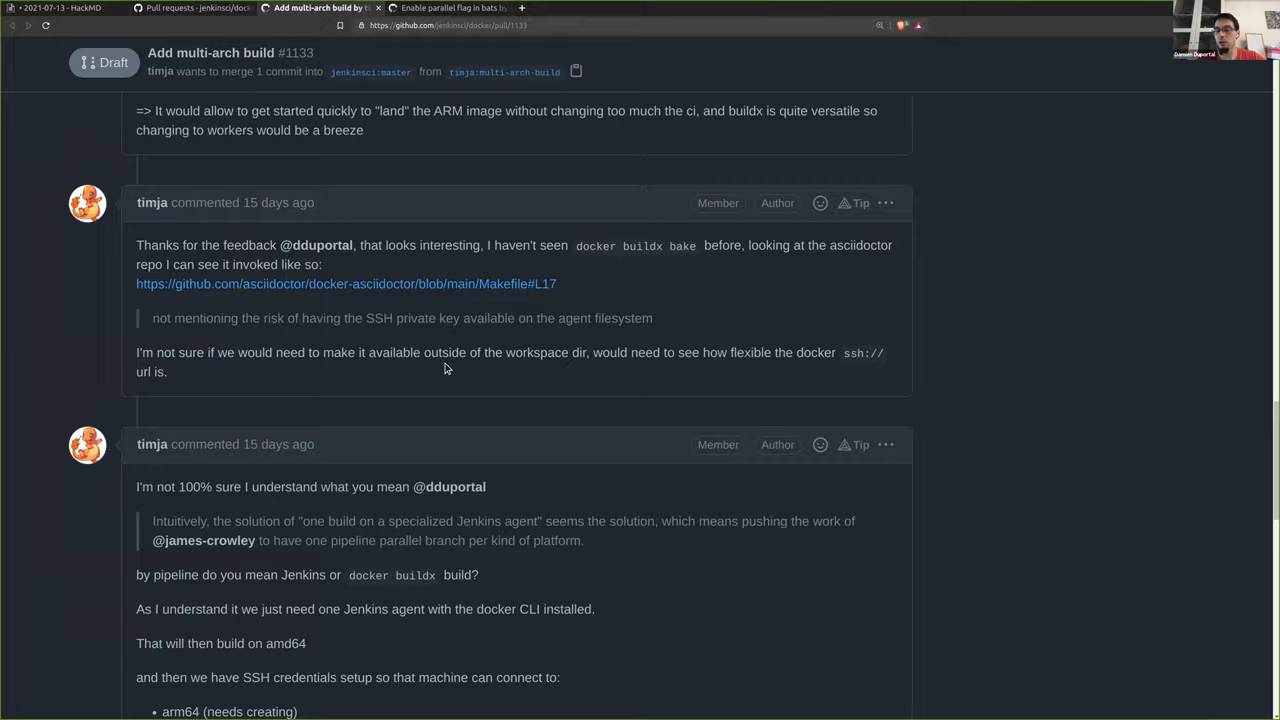
{"action": "left_click", "coordinate": [450, 8]}
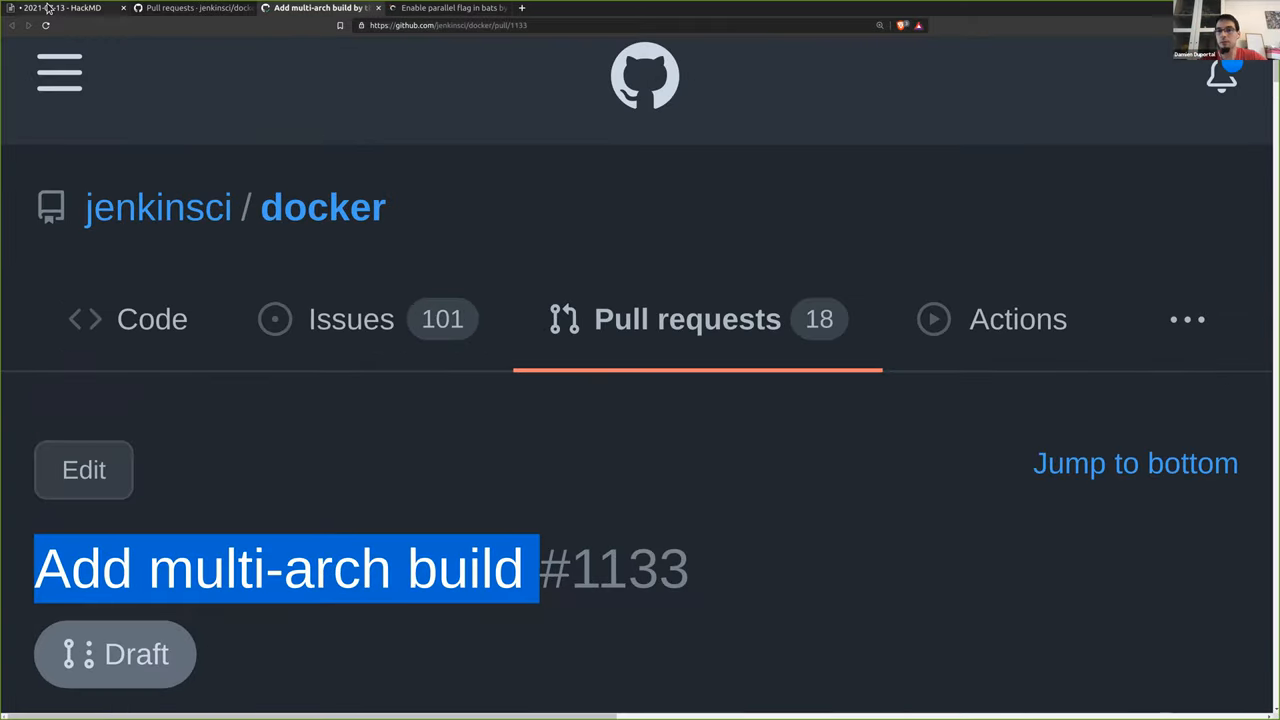
Return to the HackMD meeting notes showing the buildx multi-arch bullets
{"action": "left_click", "coordinate": [56, 8]}
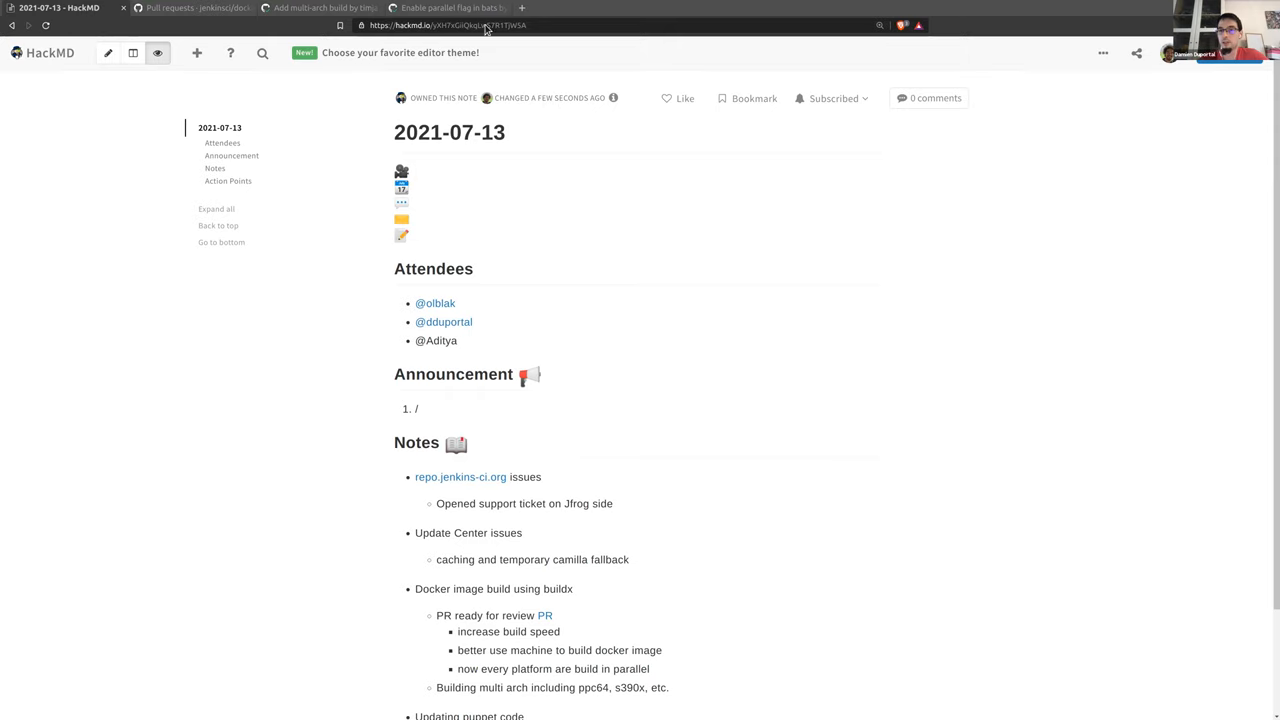
{"action": "mouse_move", "coordinate": [730, 56]}
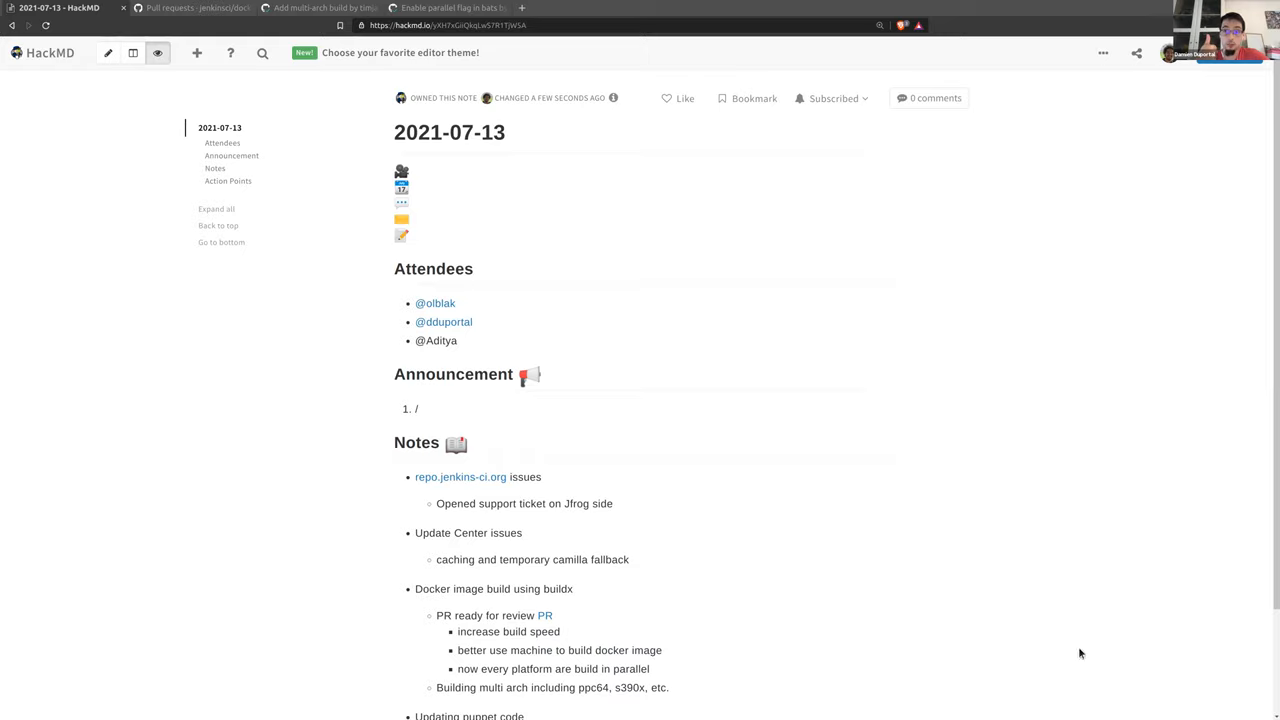
{"action": "mouse_move", "coordinate": [1040, 696]}
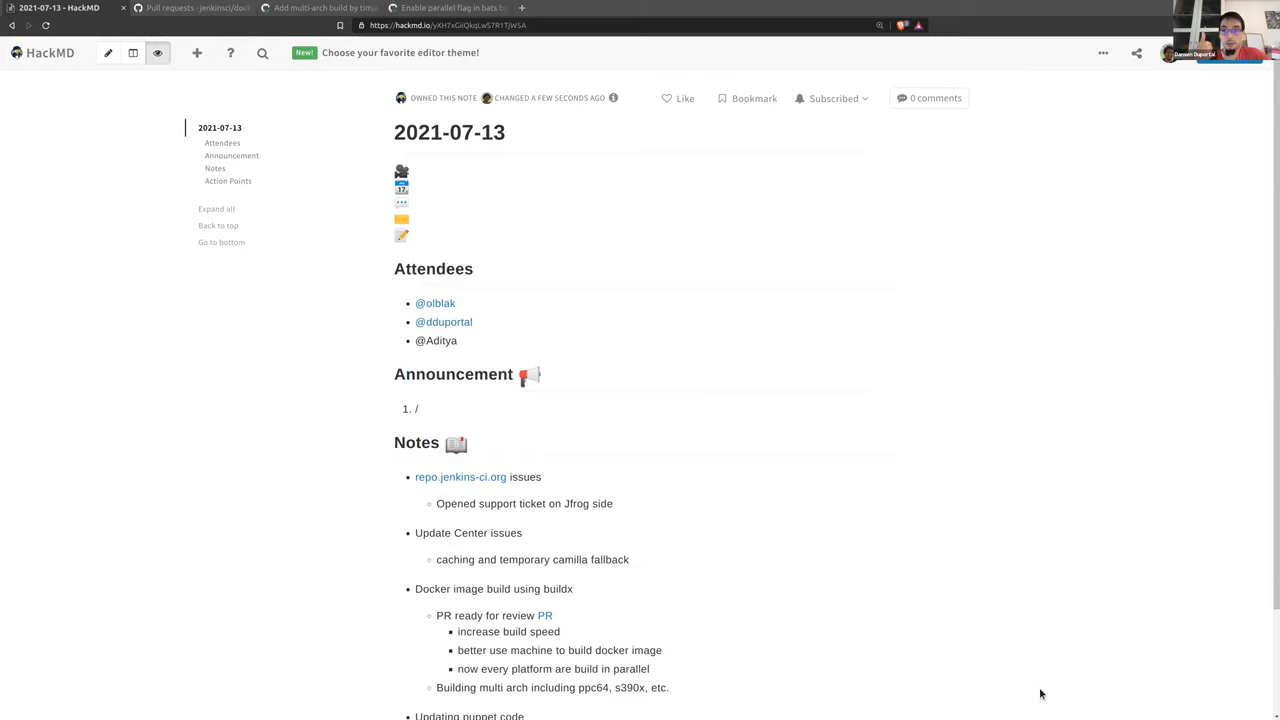